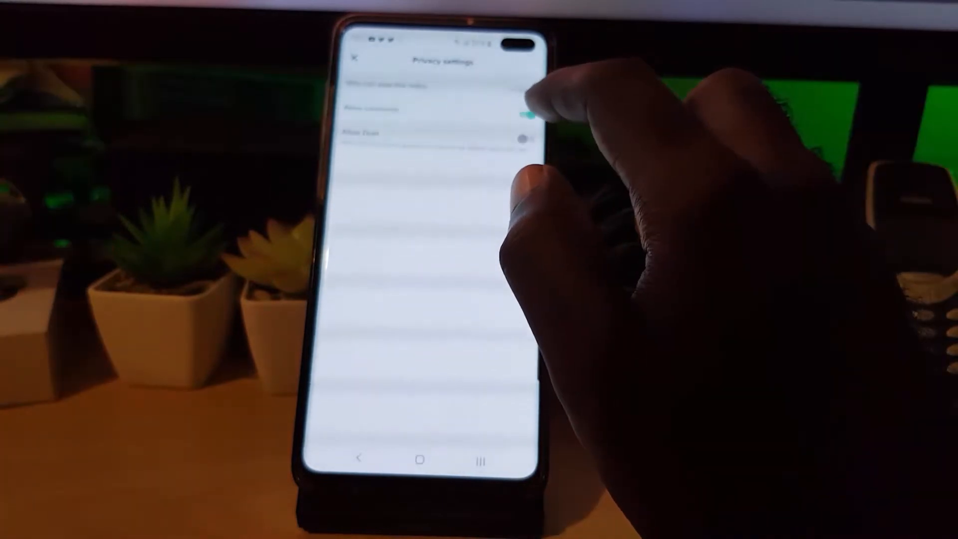
Switch the Allow comments toggle off for this video.
click(522, 114)
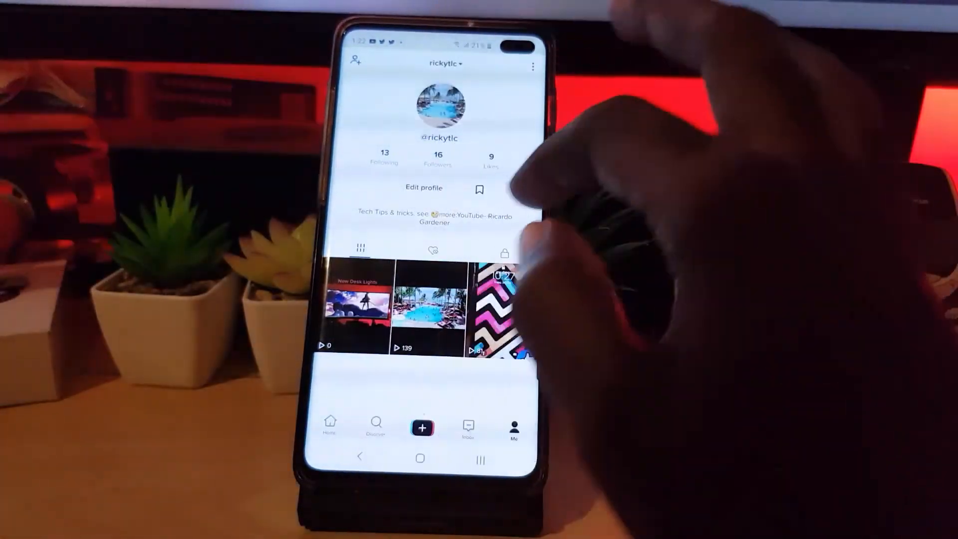
Reopen the New Desk Lights video and go to its Privacy settings via the three-dot menu.
click(358, 305)
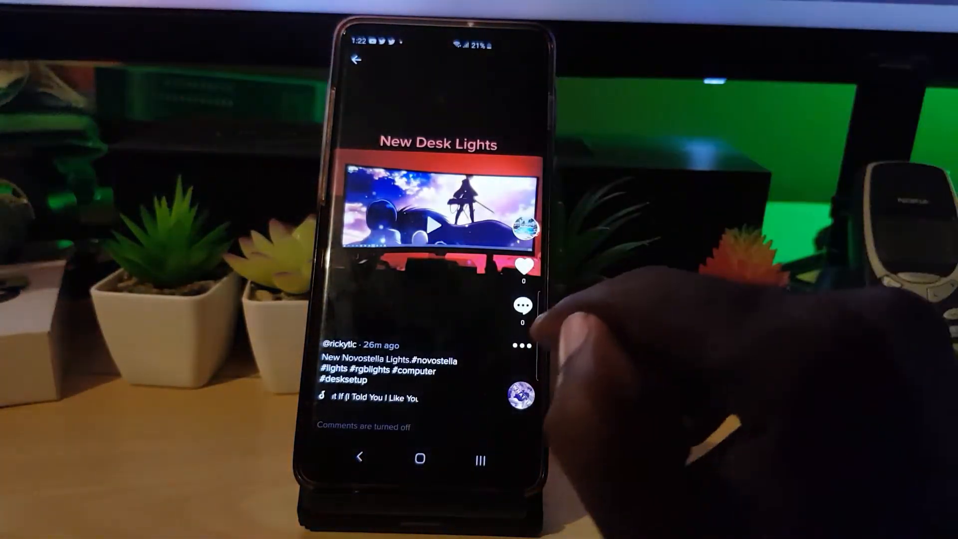
click(522, 306)
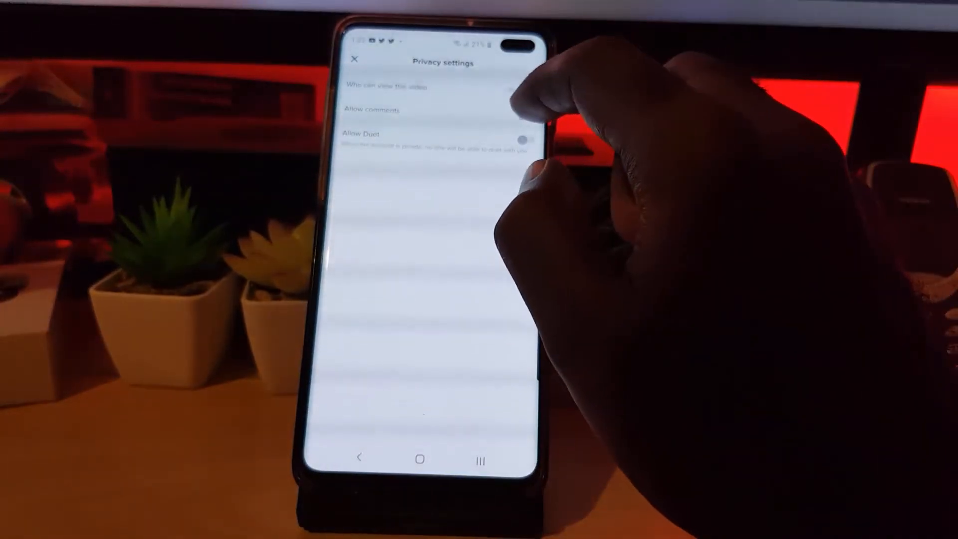
Switch Allow comments back on, return to the video and bring up its empty comment panel.
click(527, 116)
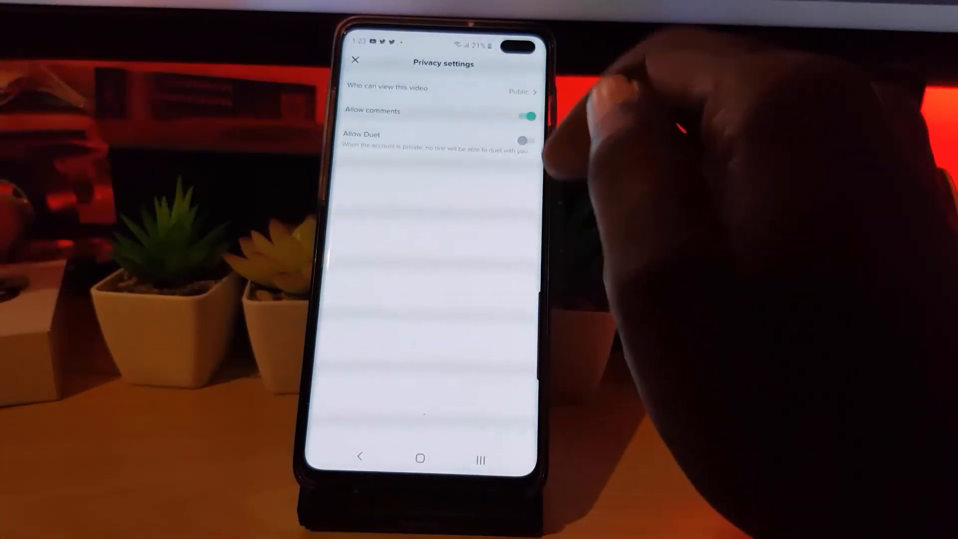
click(356, 60)
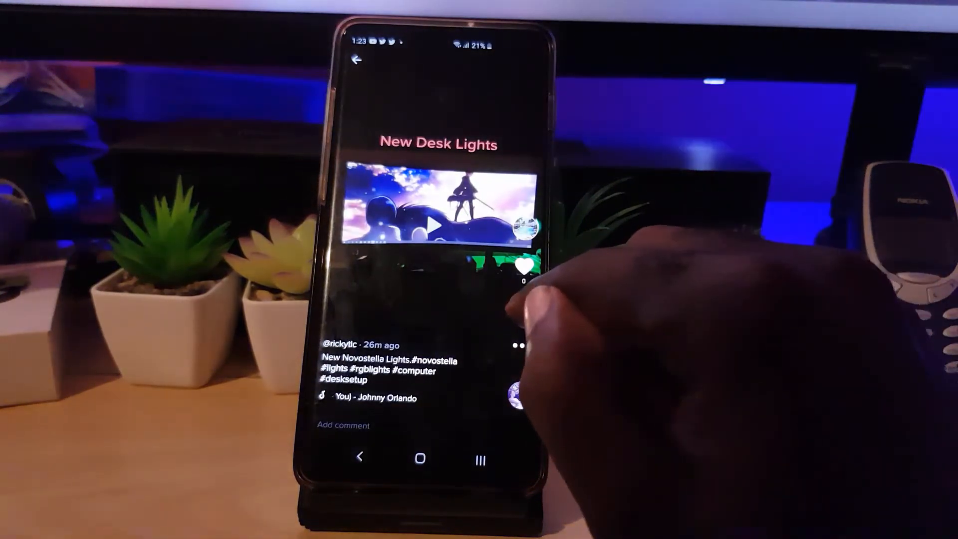
click(343, 425)
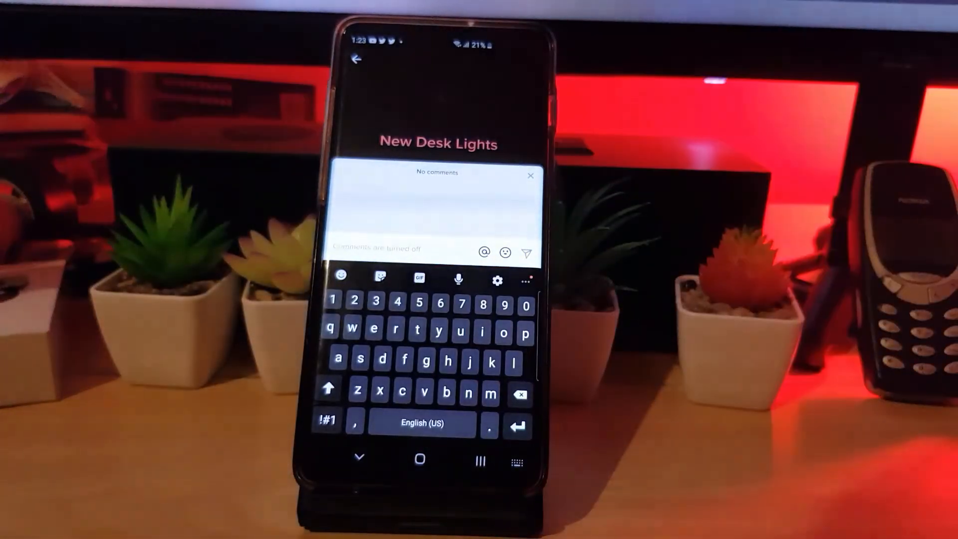